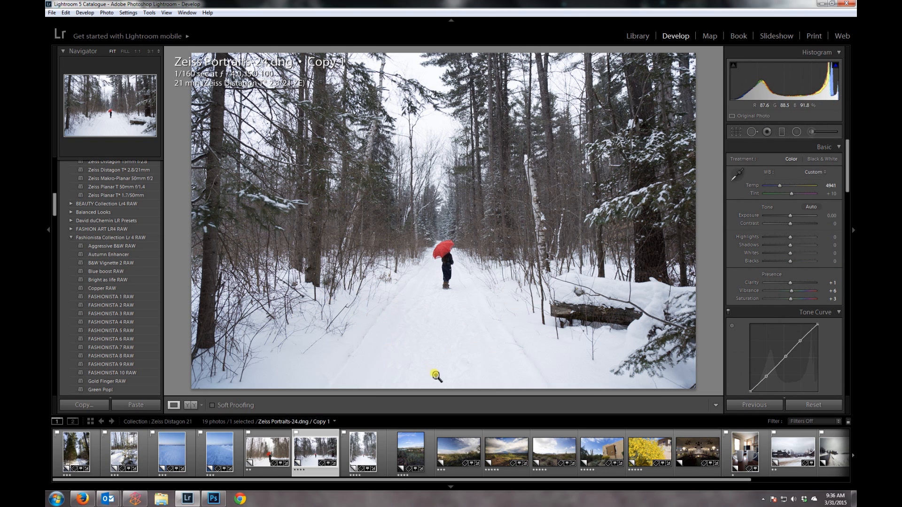
- Try pulling the Highlights slider down to recover snow detail, then return it to zero
{"action": "left_click", "coordinate": [436, 375]}
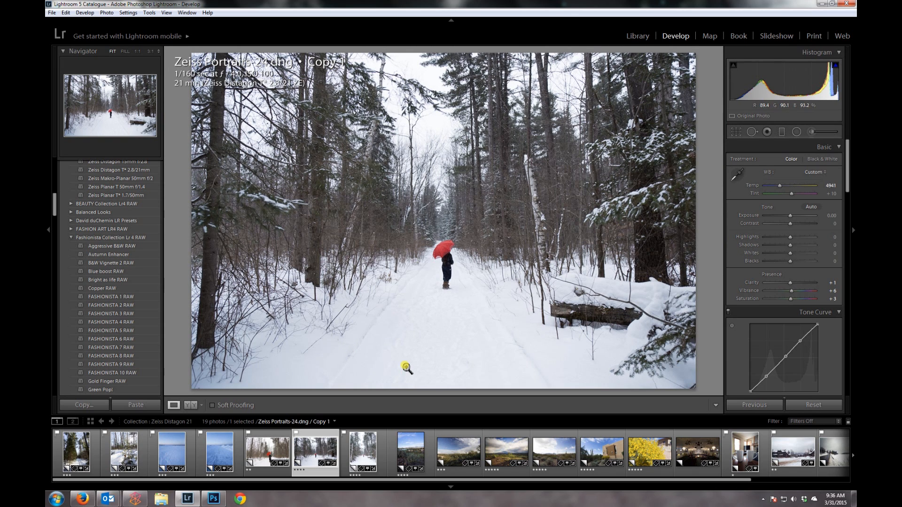
{"action": "mouse_move", "coordinate": [466, 356]}
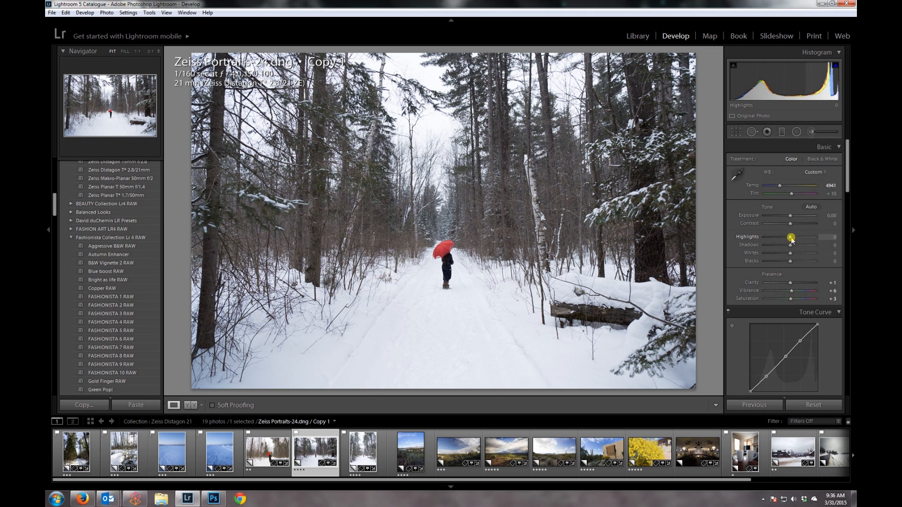
{"action": "left_click_drag", "start_coordinate": [790, 237], "coordinate": [753, 236]}
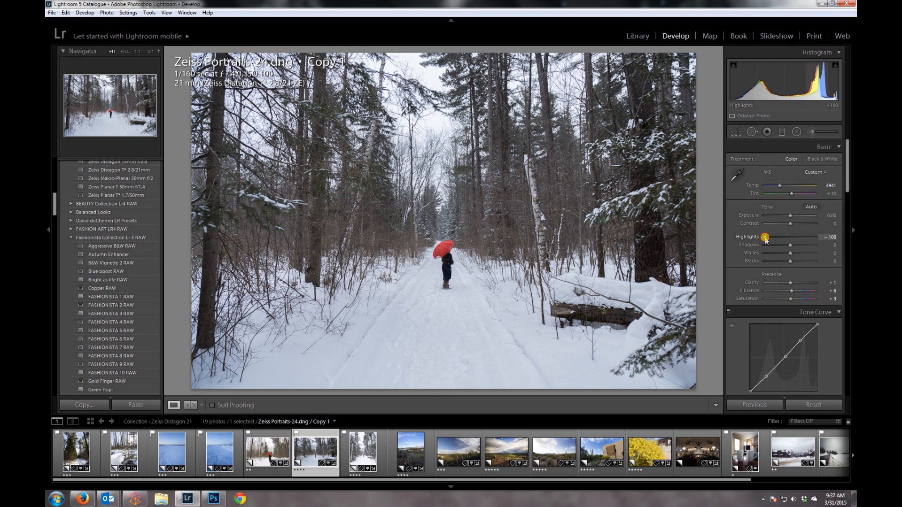
{"action": "left_click_drag", "start_coordinate": [765, 236], "coordinate": [792, 237]}
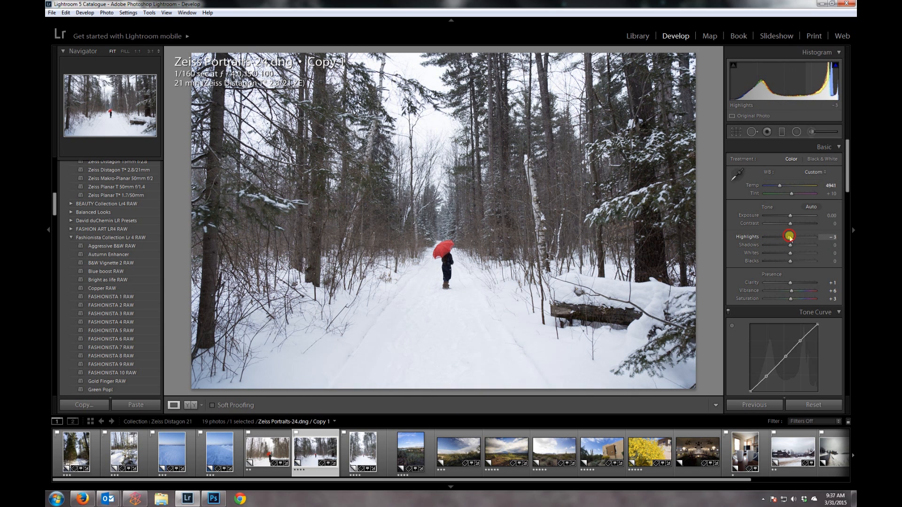
{"action": "left_click_drag", "start_coordinate": [791, 237], "coordinate": [784, 237]}
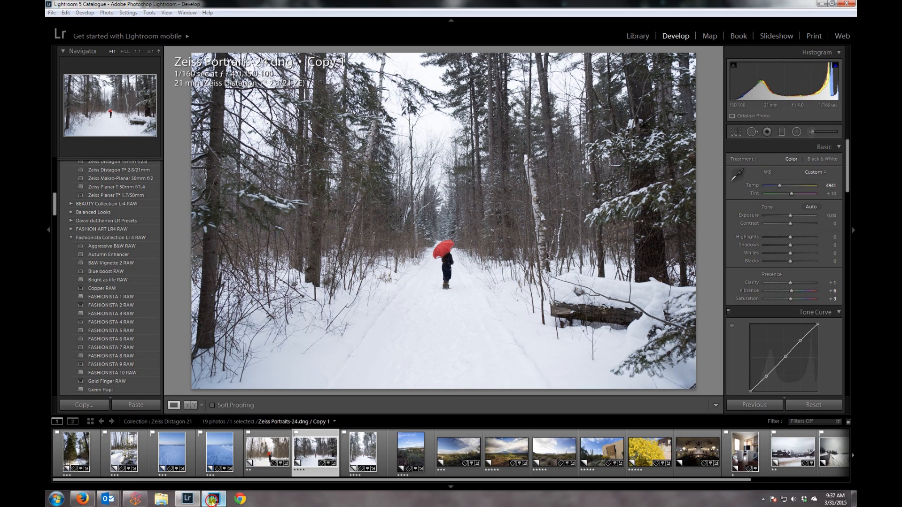
- In Photoshop, add a new empty layer above the photo and set it to Soft Light
{"action": "left_click", "coordinate": [203, 496]}
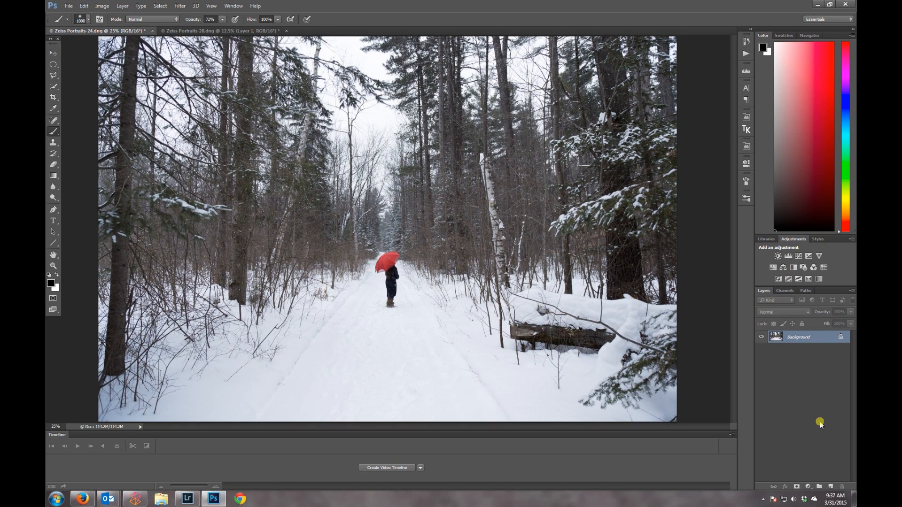
{"action": "left_click", "coordinate": [833, 487]}
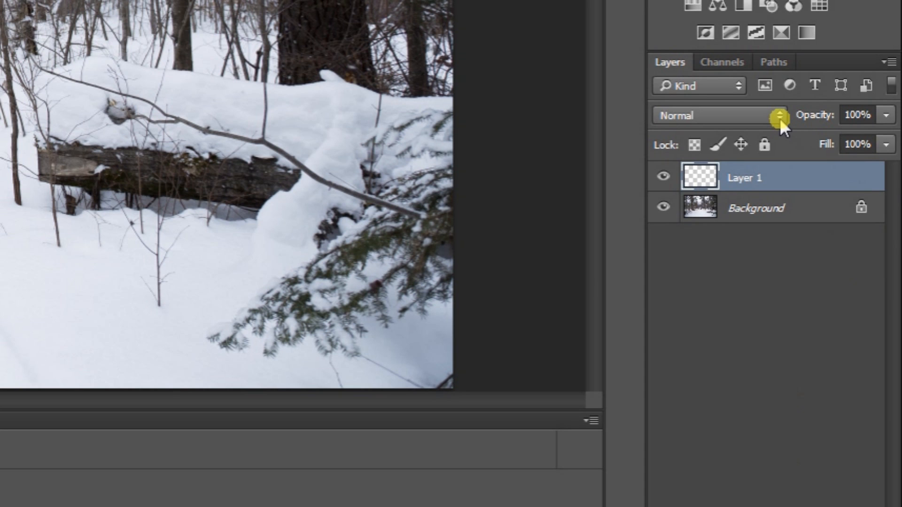
{"action": "mouse_move", "coordinate": [785, 127]}
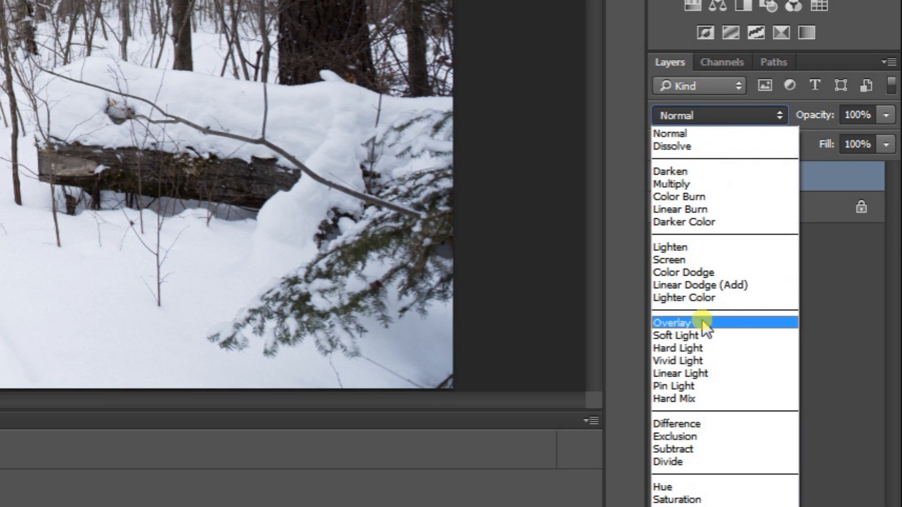
{"action": "left_click", "coordinate": [674, 335]}
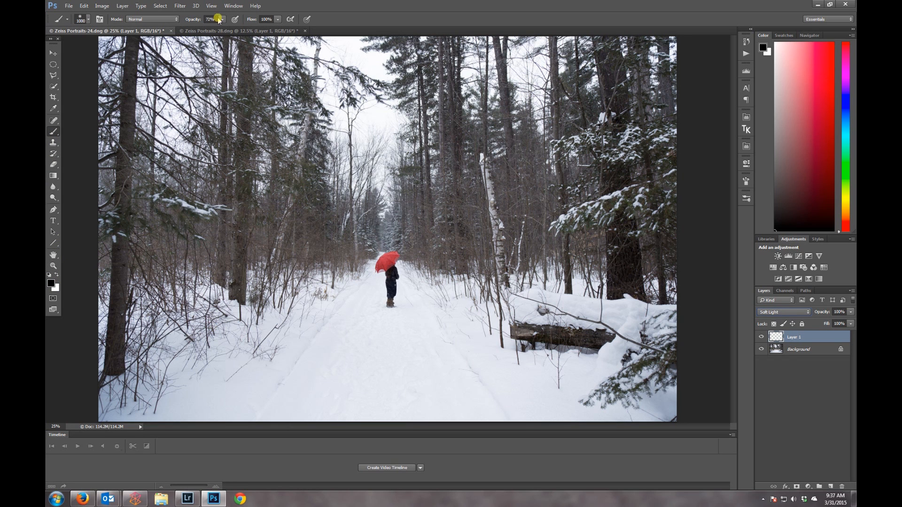
- Lower the brush opacity to about 31% for painting black over the snow
{"action": "left_click_drag", "start_coordinate": [211, 19], "coordinate": [205, 31]}
{"action": "type", "text": "31"}
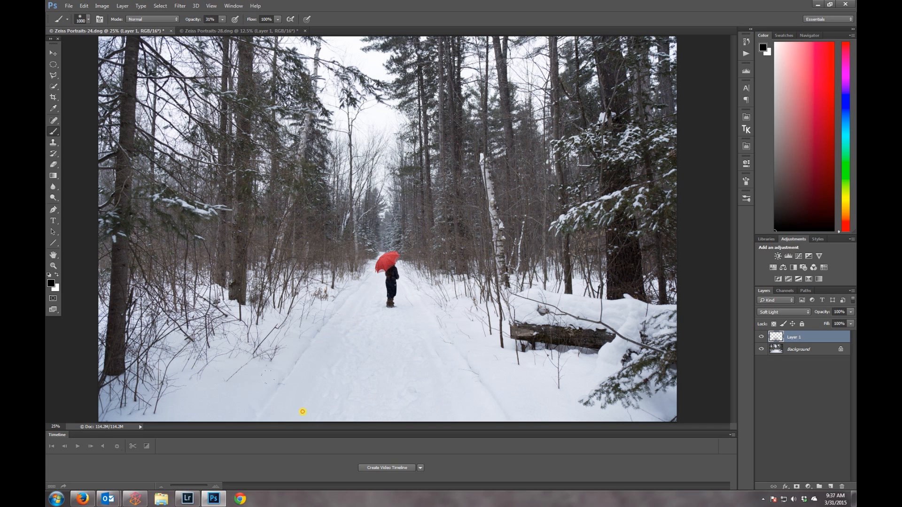
{"action": "mouse_move", "coordinate": [338, 341]}
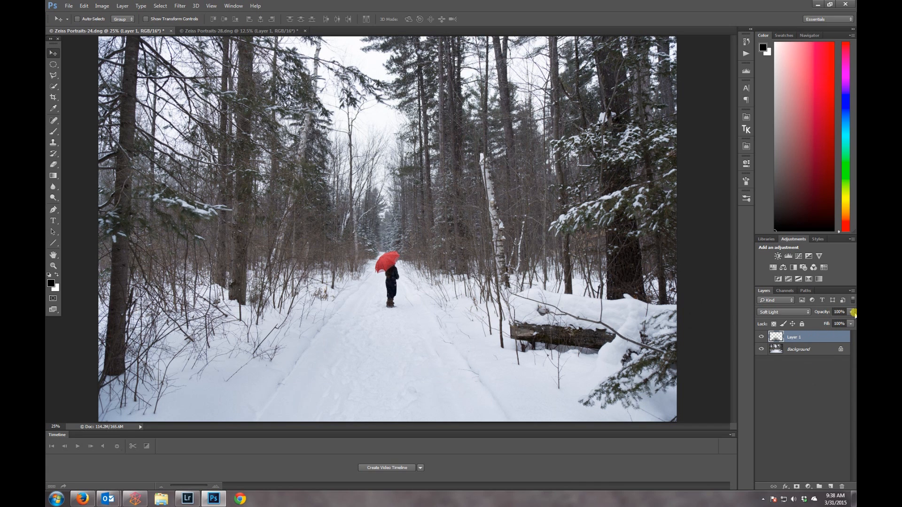
{"action": "left_click_drag", "start_coordinate": [852, 312], "coordinate": [827, 324]}
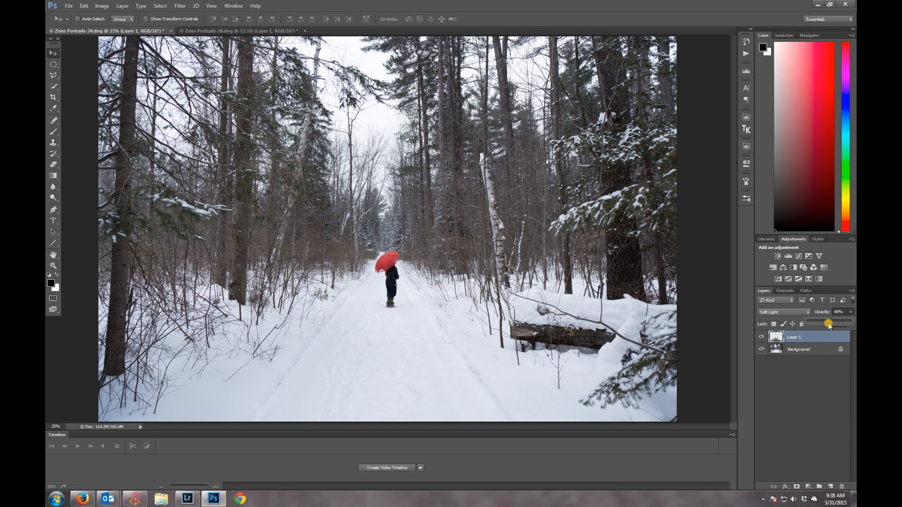
{"action": "left_click_drag", "start_coordinate": [827, 325], "coordinate": [842, 324]}
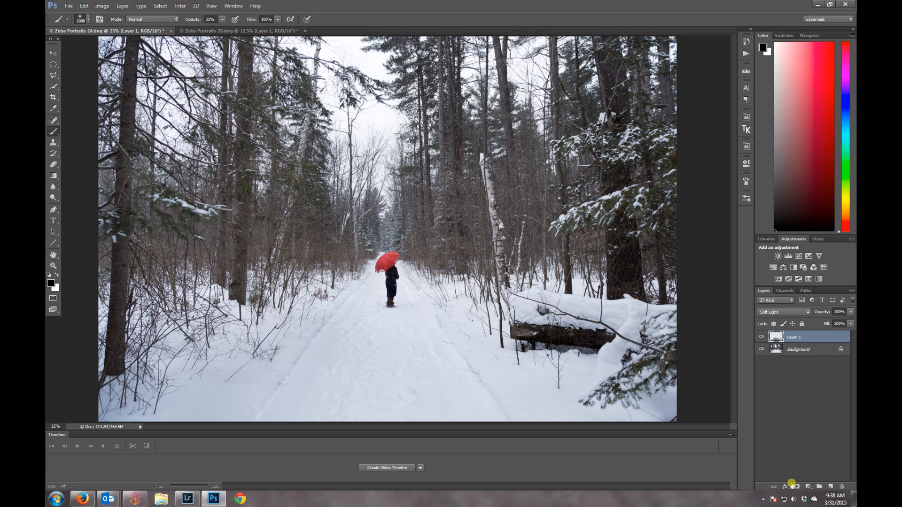
- Add a layer mask to the Soft Light layer and hide its effect over the log
{"action": "left_click", "coordinate": [800, 486]}
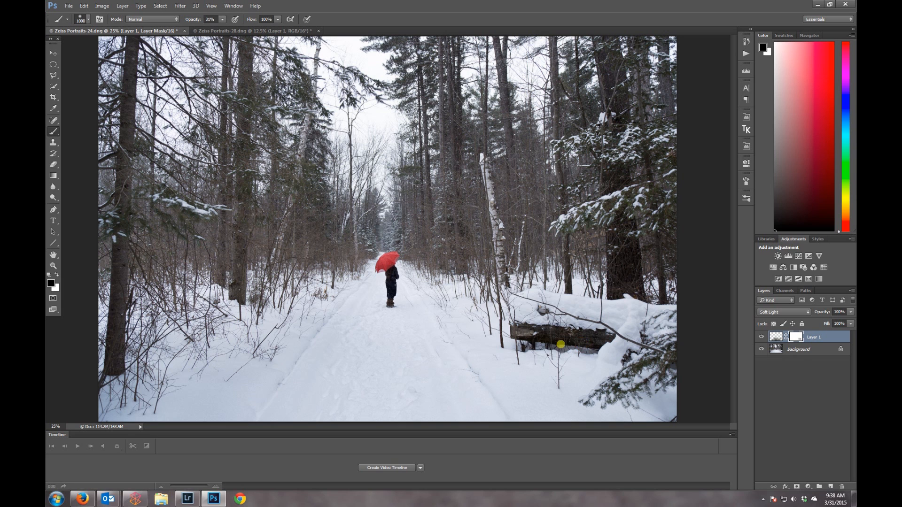
{"action": "left_click_drag", "start_coordinate": [560, 344], "coordinate": [583, 345]}
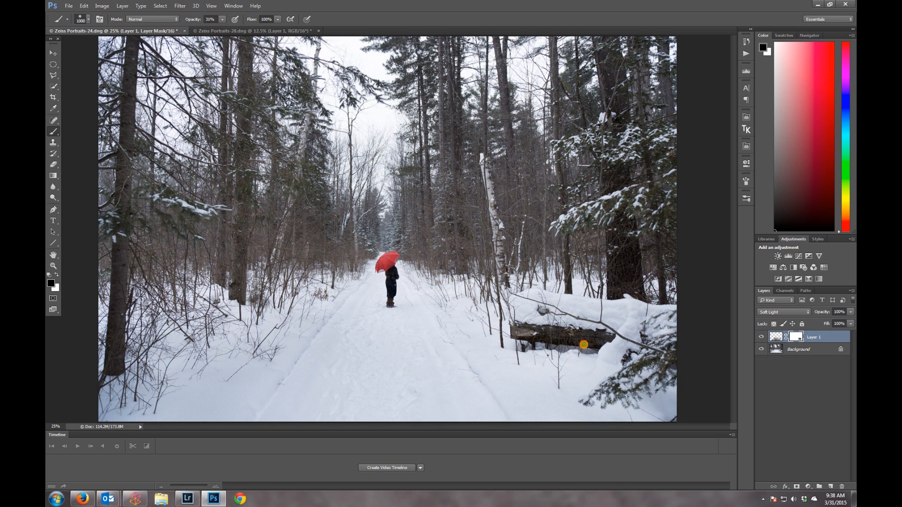